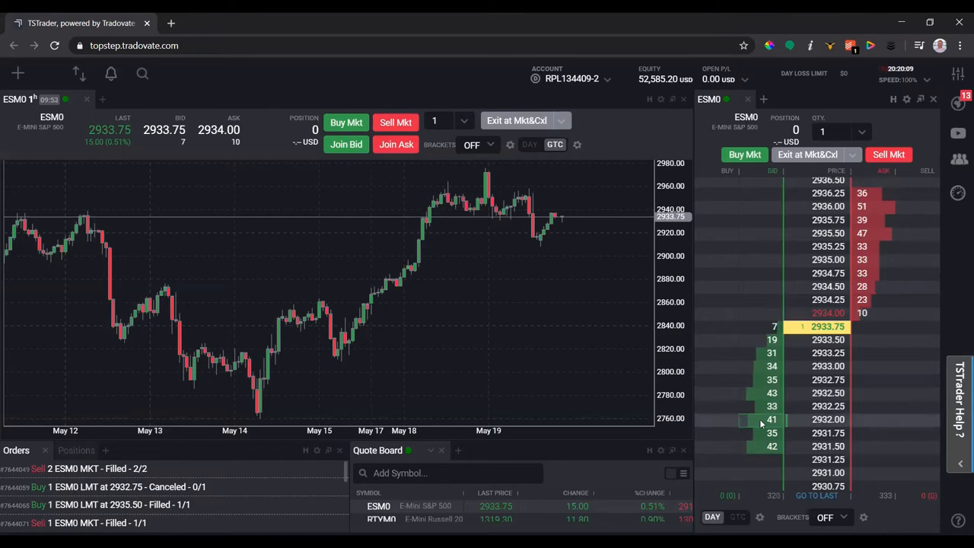
- Place a 1-lot buy limit order for ESM0 at 2932.00 from the DOM ladder
left_click(715, 420)
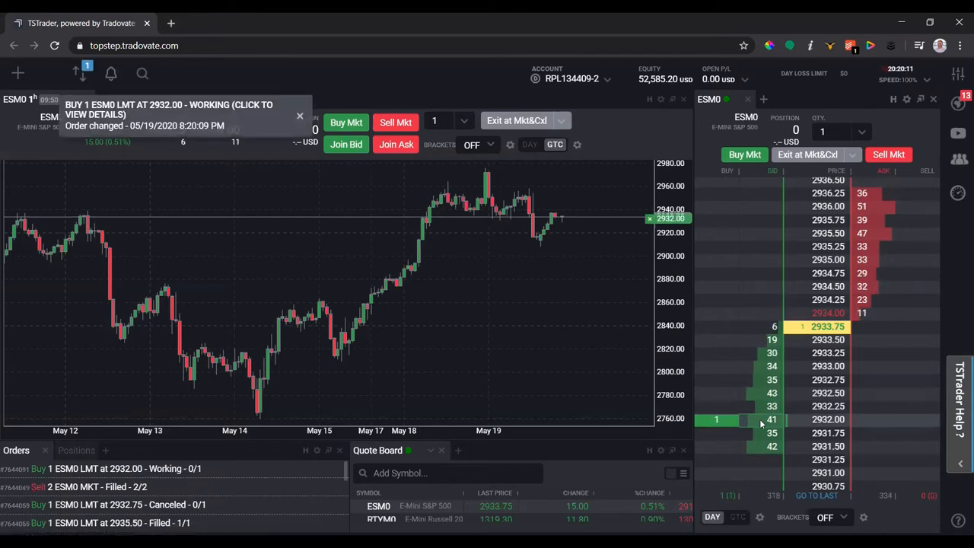